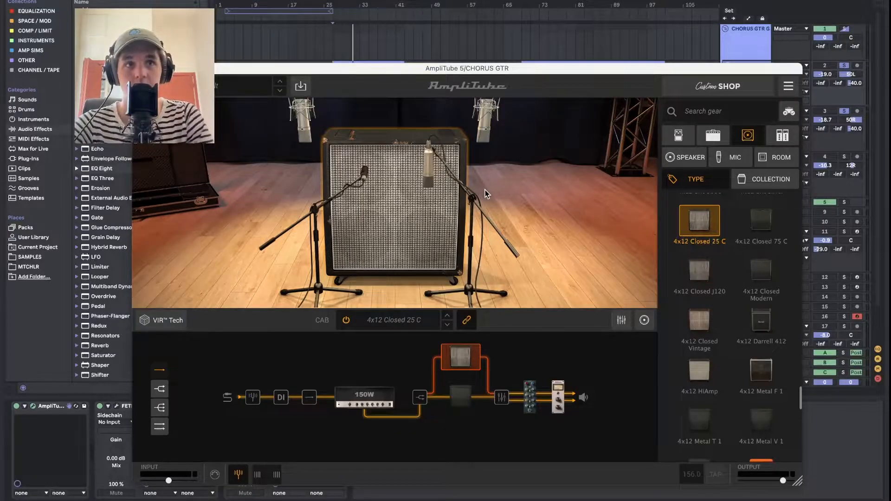
# Close the AmpliTube 5 cabinet window on the CHORUS GTR track
pyautogui.click(761, 422)
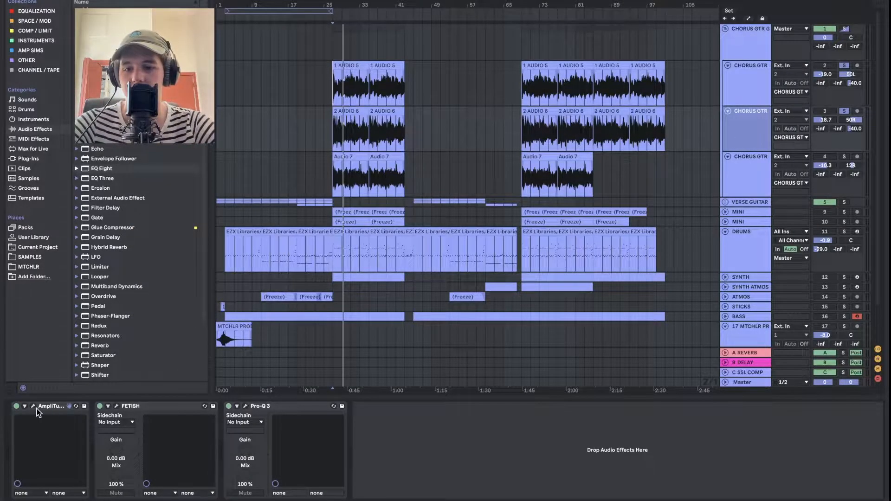
pyautogui.click(52, 407)
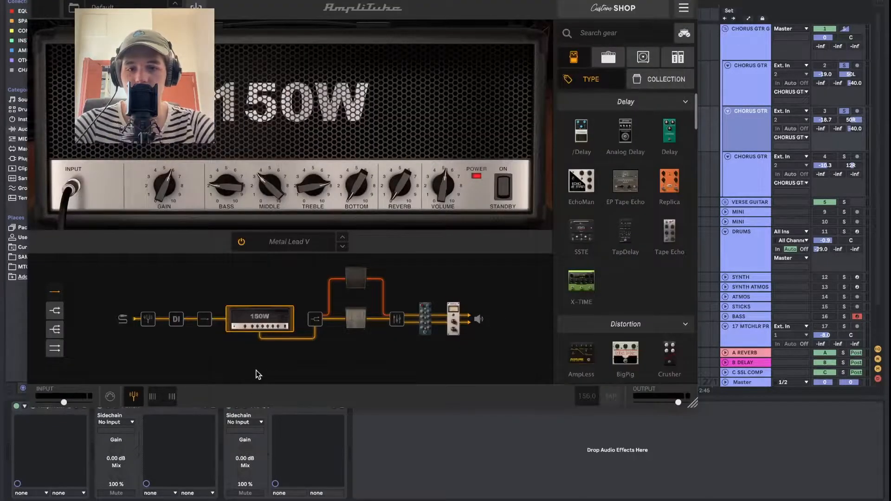
pyautogui.click(357, 320)
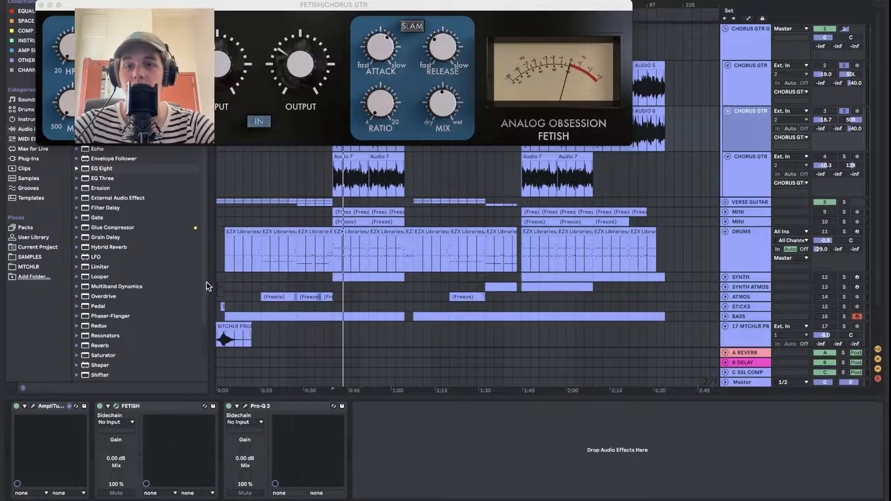
pyautogui.moveTo(333, 4); pyautogui.dragTo(522, 7)
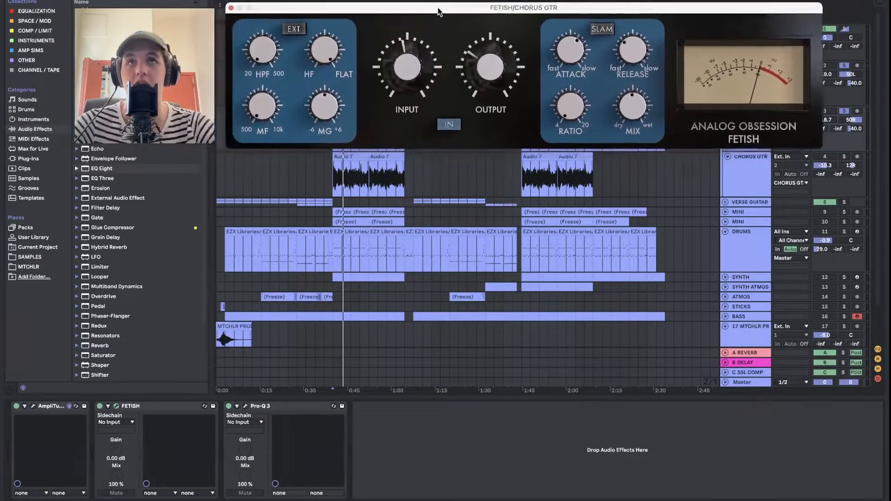
pyautogui.moveTo(523, 8); pyautogui.dragTo(533, 13)
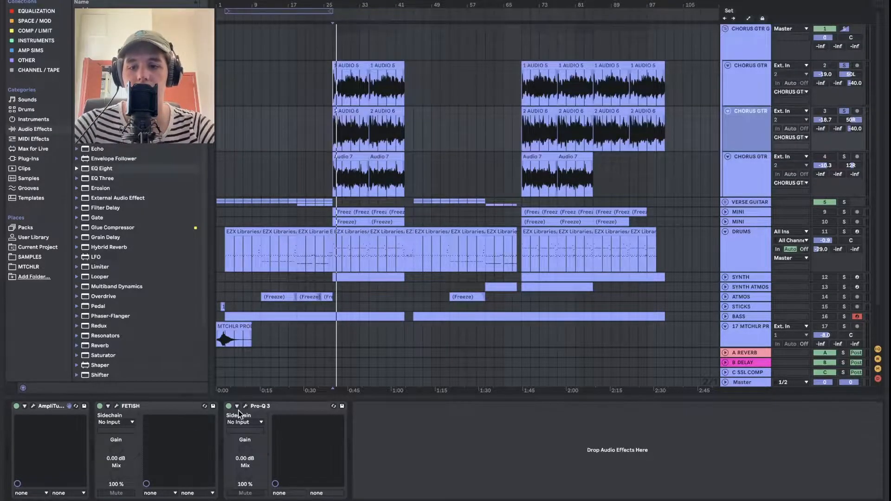
# Select the next CHORUS GTR track to show Guitar Rig 6, Pro-Q 3, Utility, CLA-2A and kHs Haas
pyautogui.click(260, 407)
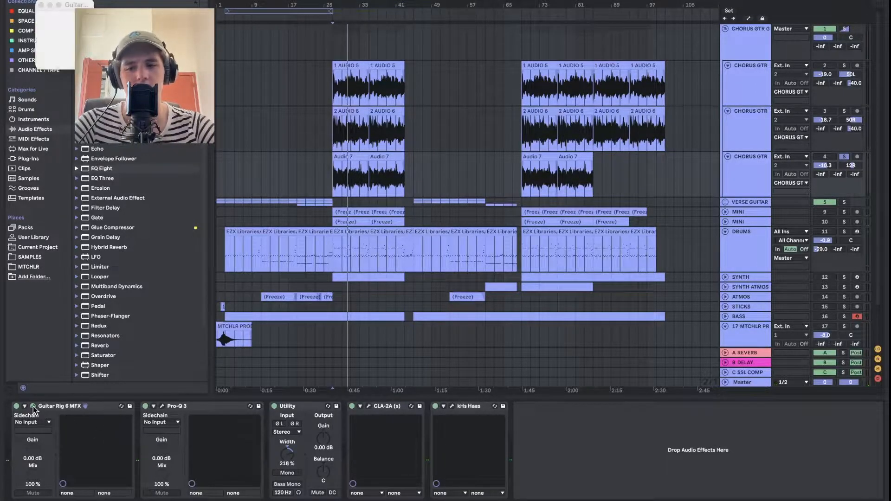
pyautogui.click(33, 407)
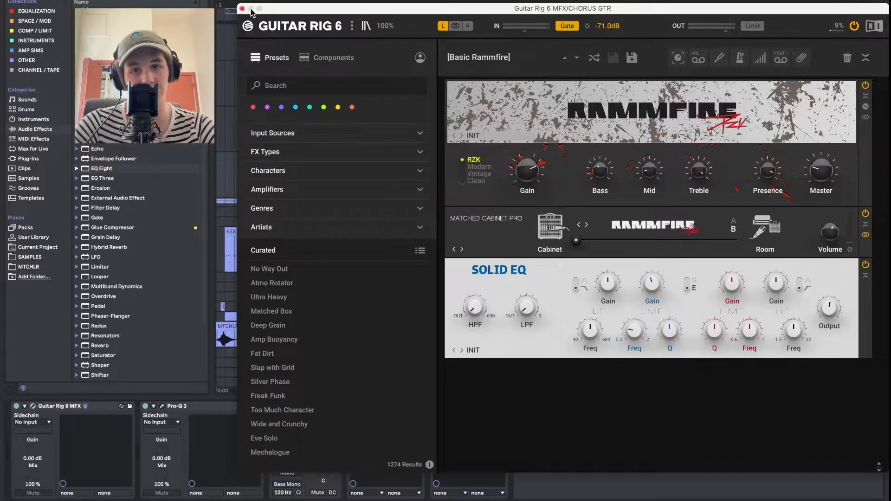
pyautogui.click(243, 9)
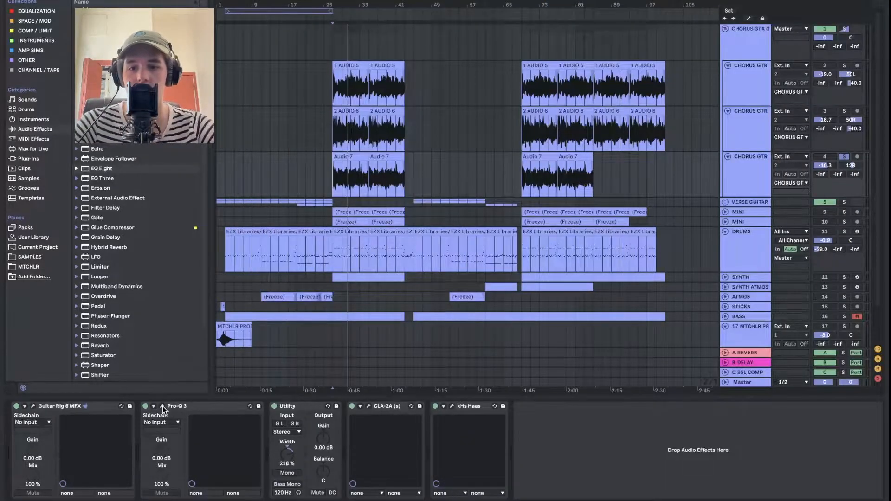
# Select the CHORUS GTR group track to reveal its Glue Compressor and EQ Eight chain
pyautogui.click(162, 406)
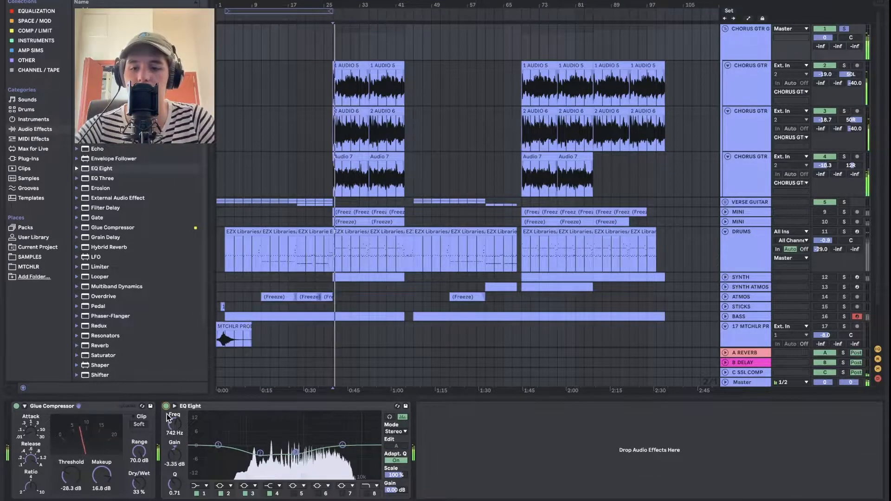
# Fold the CHORUS GTR group so the VERSE GUITAR group and its tracks show
pyautogui.click(165, 407)
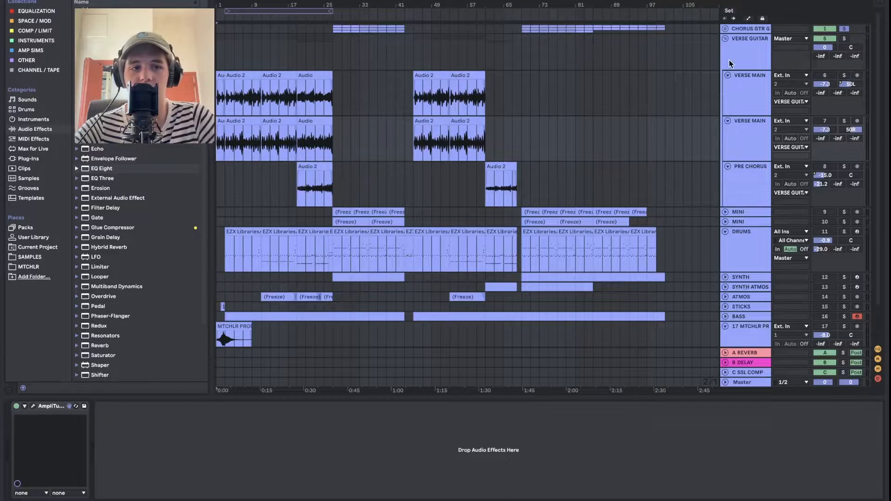
pyautogui.click(747, 39)
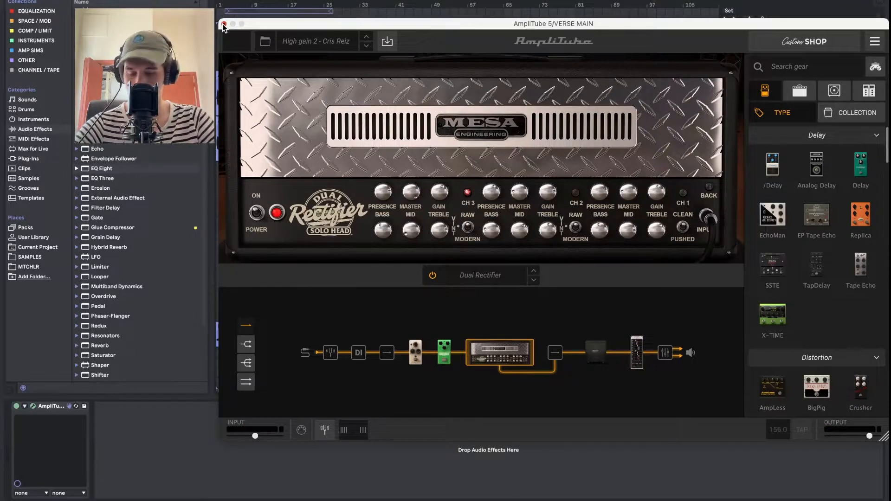
pyautogui.click(227, 26)
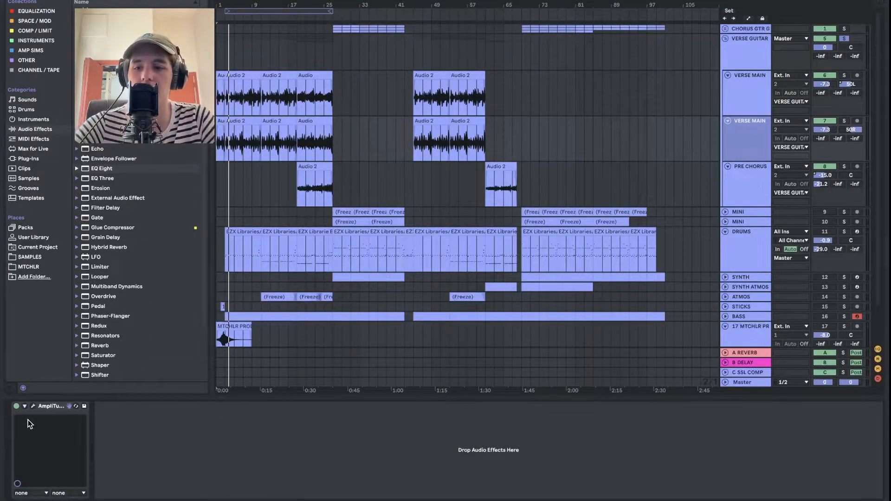
# Select the PRE CHORUS track to show AmpliTube, kHs Haas, EQ Eight and FETISH
pyautogui.click(33, 407)
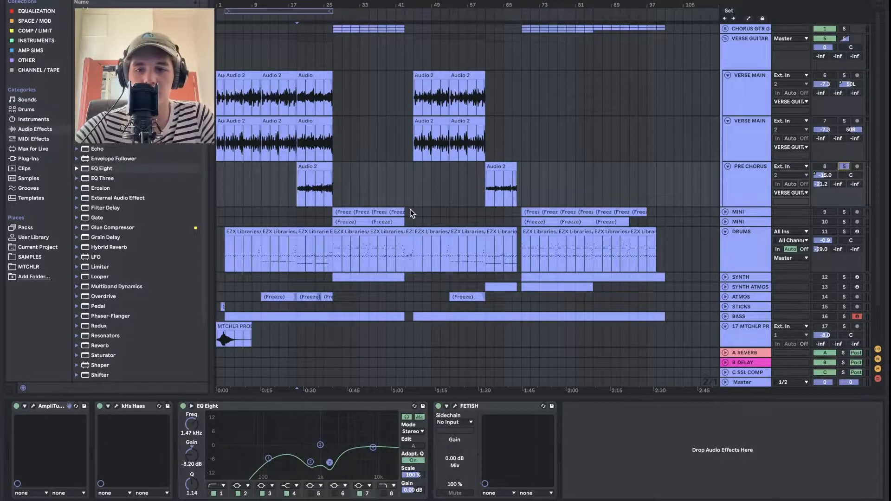
pyautogui.moveTo(190, 283)
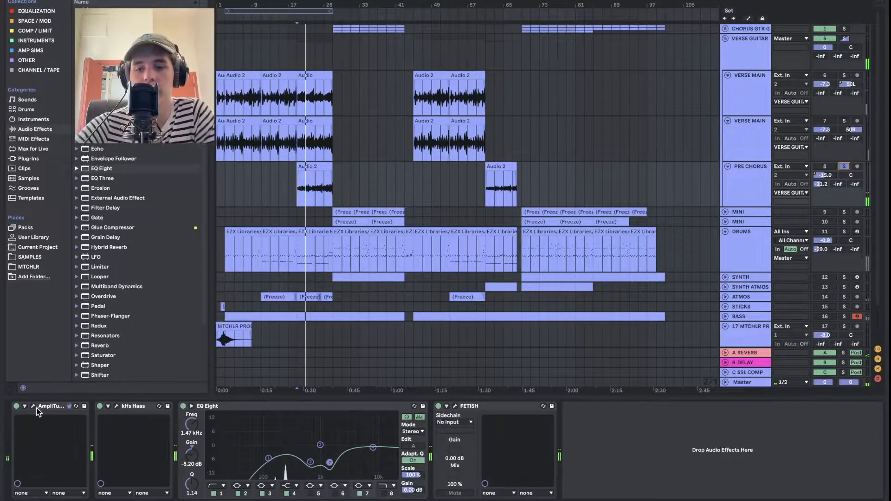
# Open the PRE CHORUS GTR AmpliTube 5 and scroll through its Custom Shop amp models
pyautogui.click(32, 406)
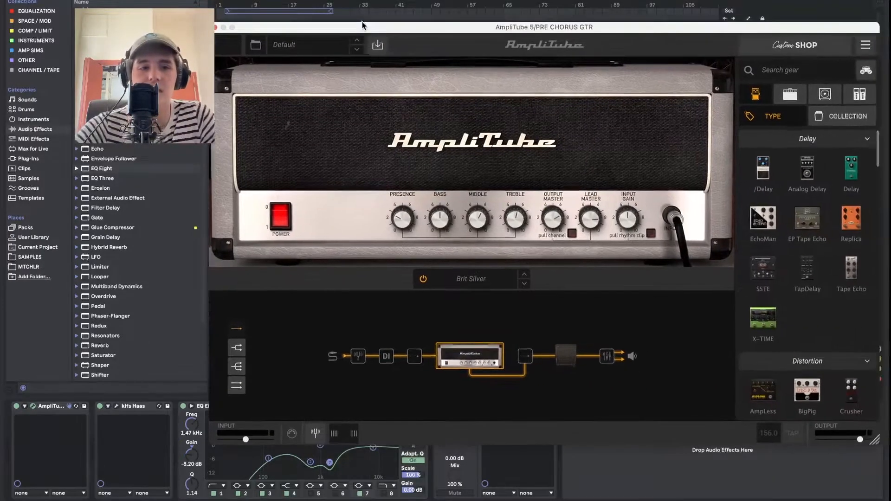
pyautogui.click(790, 94)
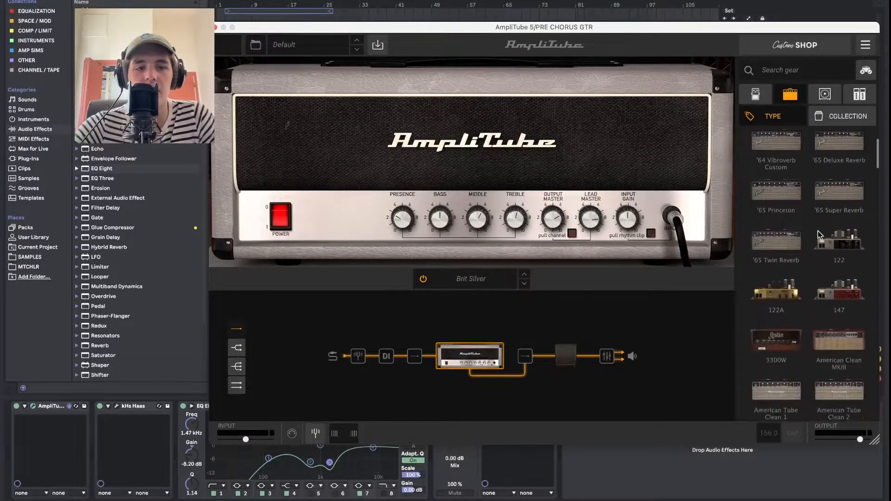
pyautogui.scroll(-3)
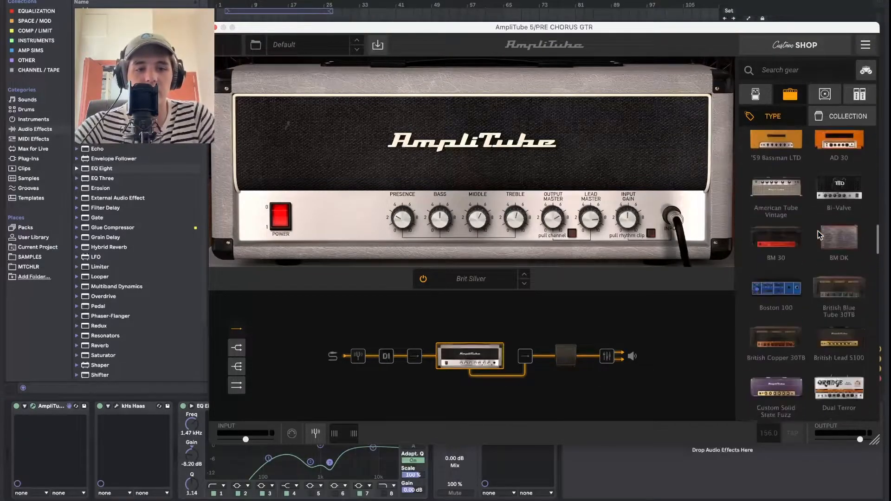
pyautogui.scroll(-3)
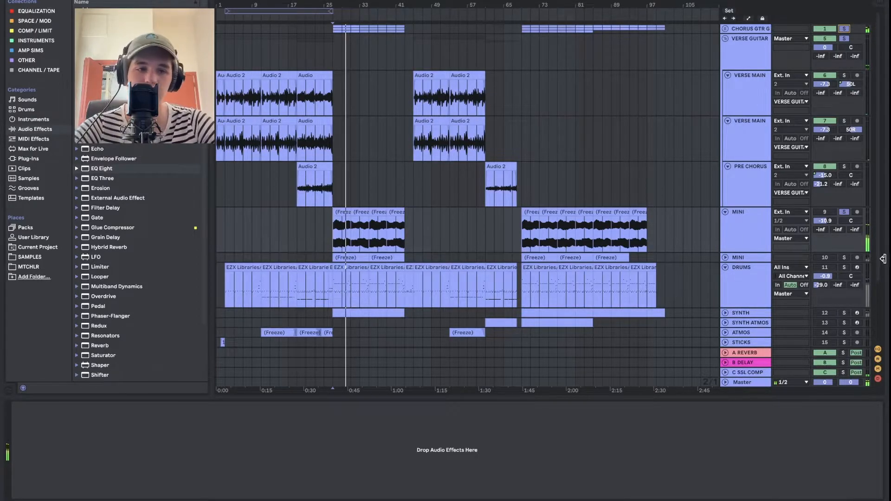
pyautogui.moveTo(630, 205)
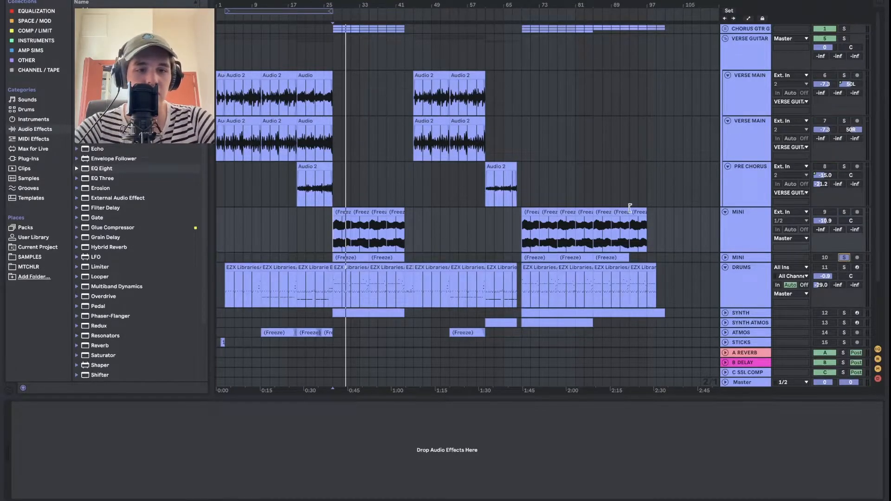
# Scroll the arrangement down to the second MINI track and expand its lane
pyautogui.scroll(-3)
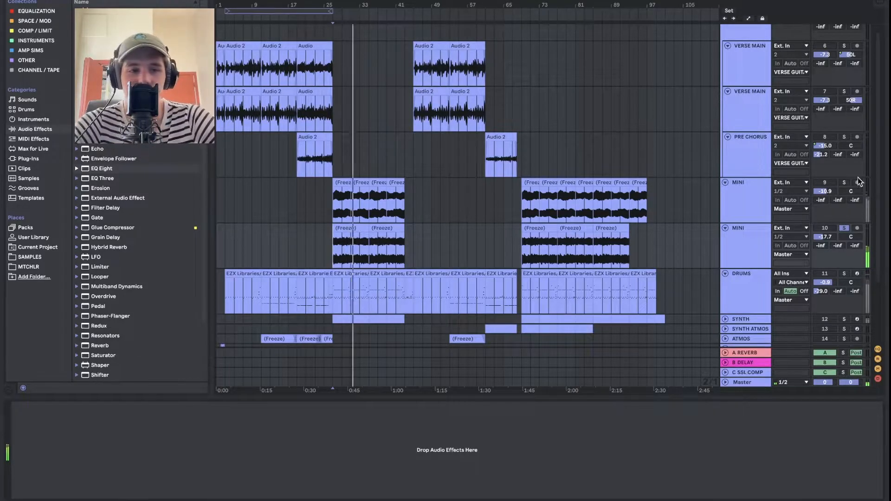
# Close Scheps Parallel Particles on DRUMS and view the EQ Eight low-end boost after Superior Drummer
pyautogui.click(844, 182)
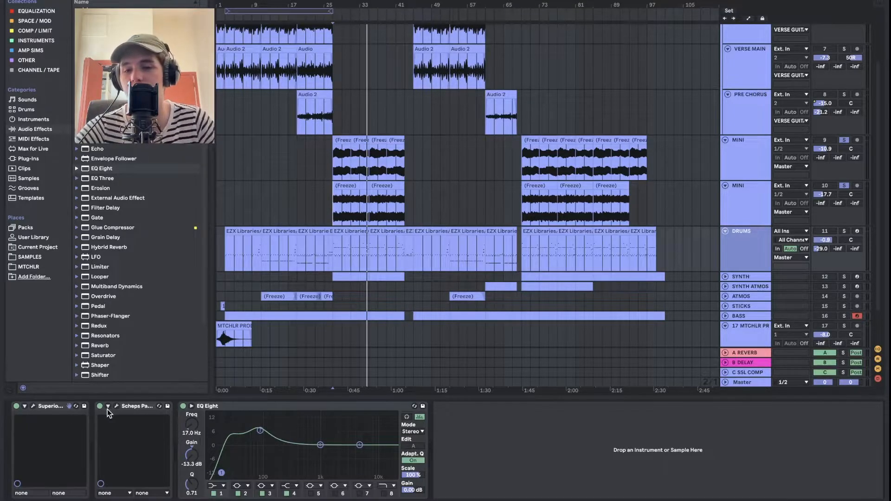
pyautogui.click(108, 407)
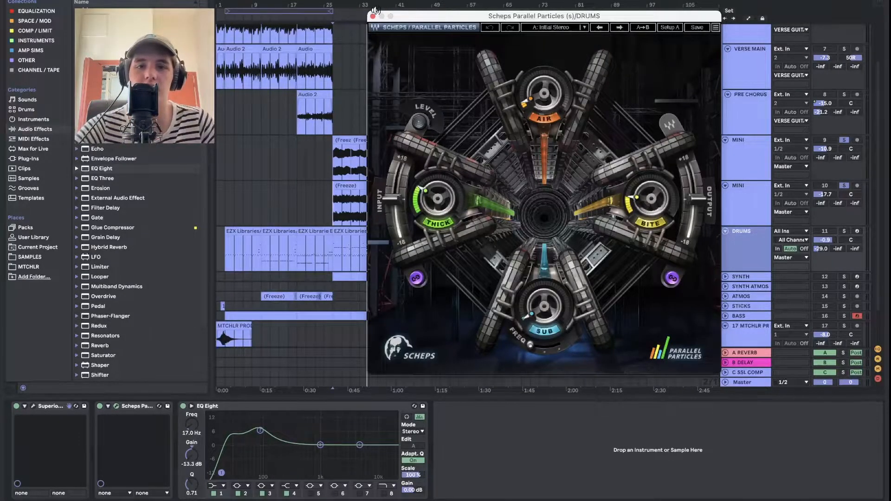
pyautogui.click(370, 15)
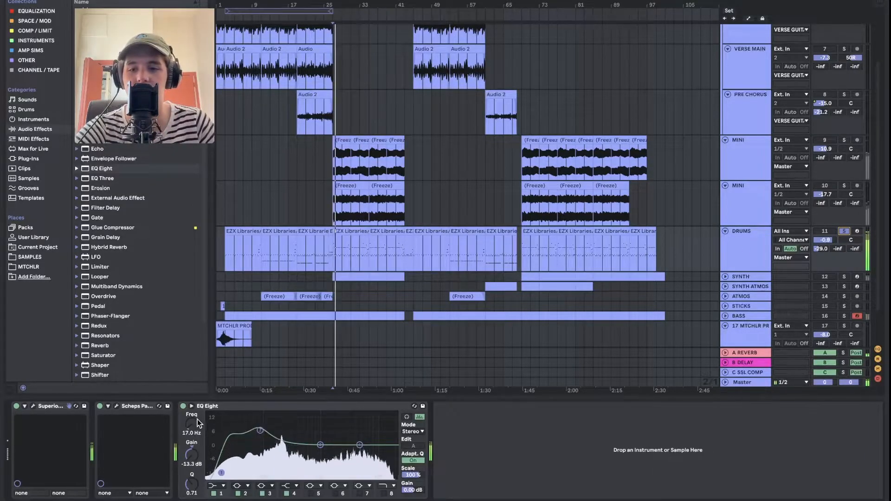
pyautogui.click(184, 406)
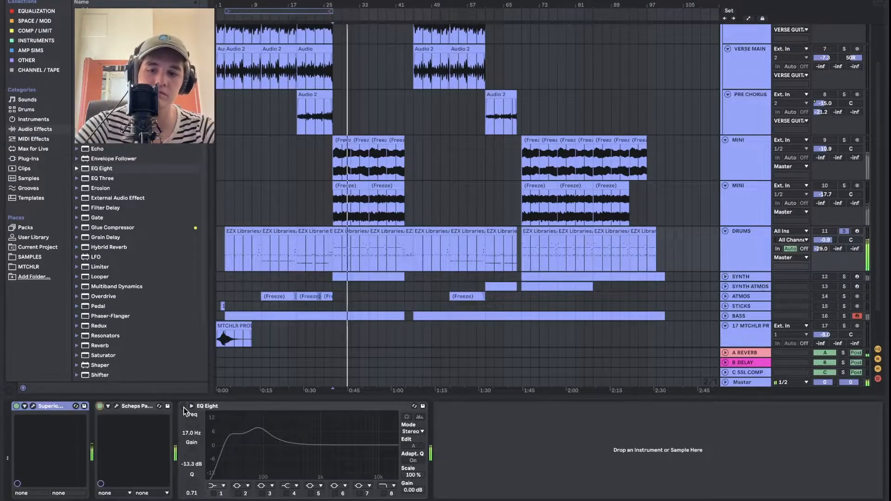
# Show the SYNTH chain of Serum, Kaleidoscopes and MSED, checking MSED's mid-side settings
pyautogui.click(182, 407)
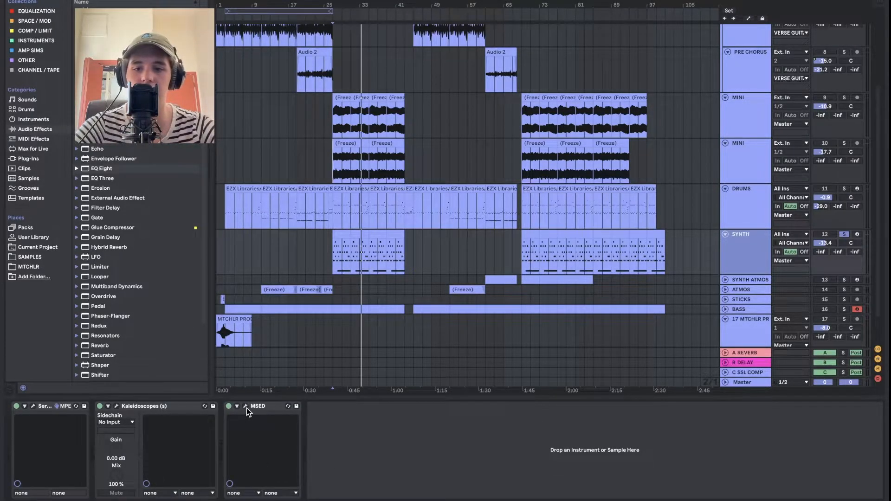
pyautogui.click(247, 406)
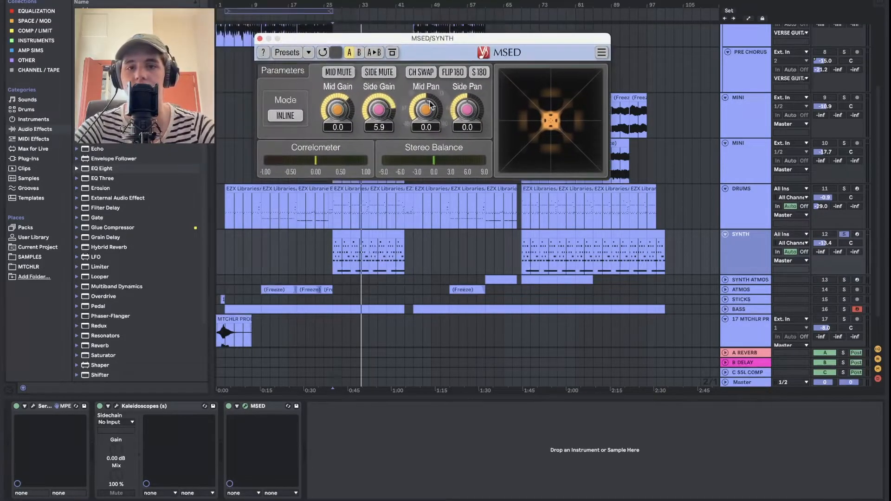
pyautogui.moveTo(270, 281)
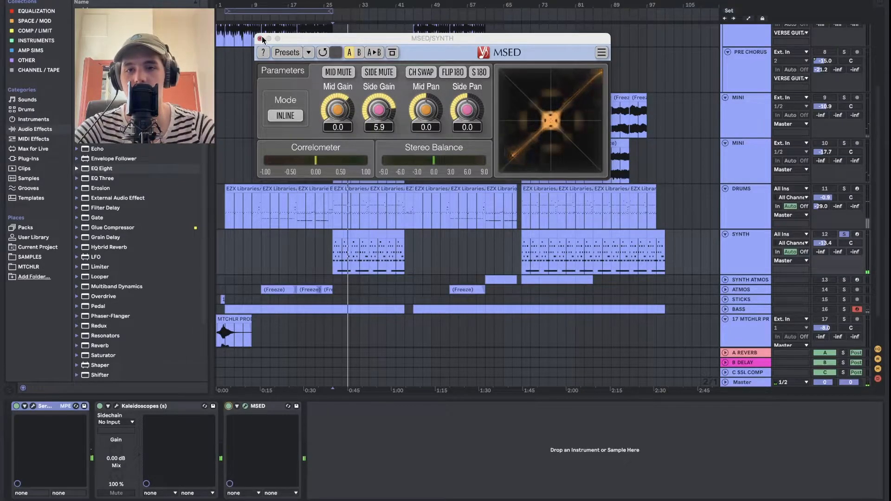
pyautogui.click(259, 39)
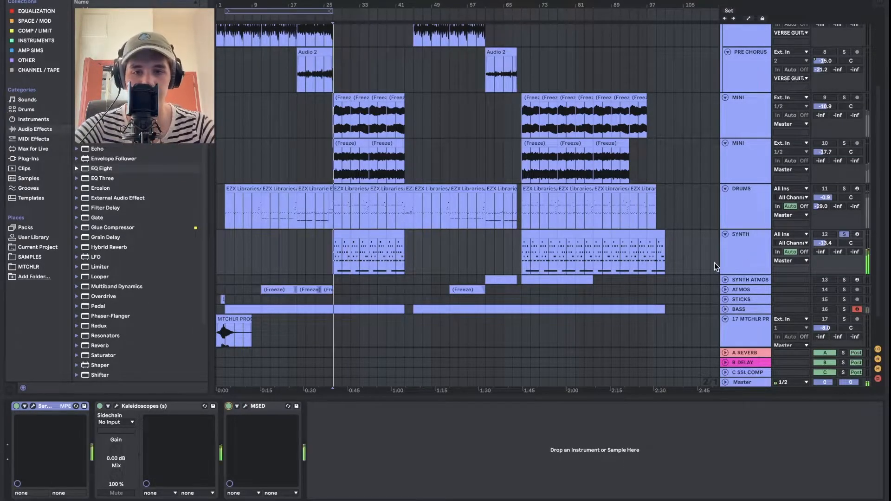
pyautogui.scroll(-3)
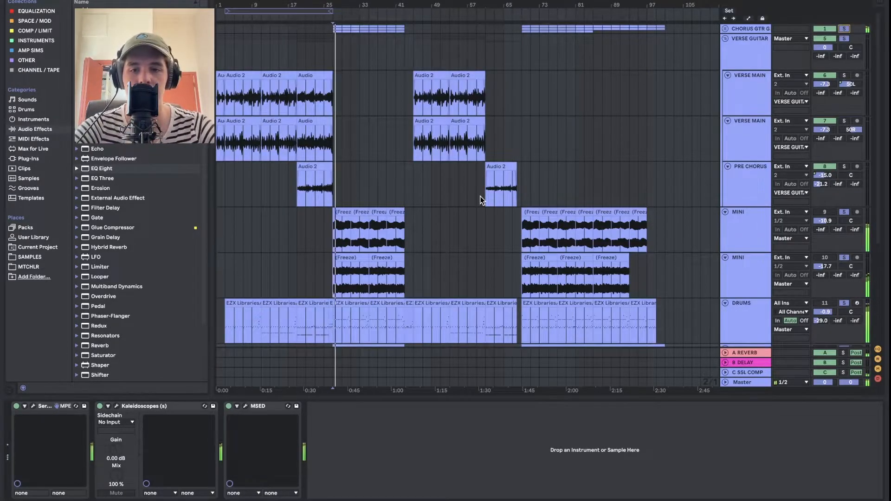
pyautogui.scroll(-3)
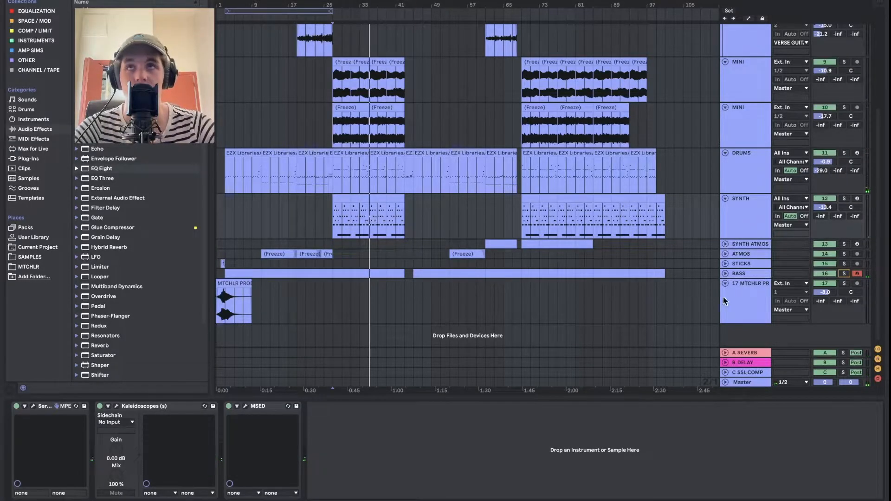
# Show the BASS chain of TRITON Extreme, 4x10 cabinet and three EQ Eights after viewing TRITON
pyautogui.click(738, 272)
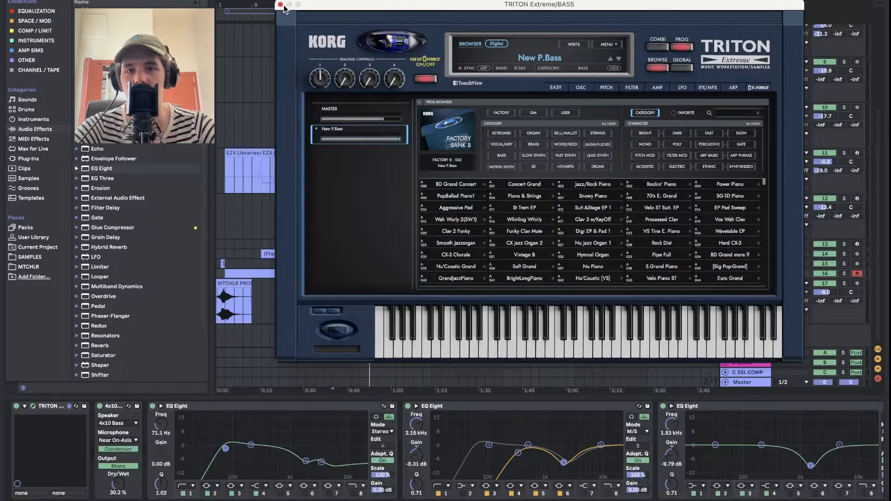
pyautogui.click(279, 4)
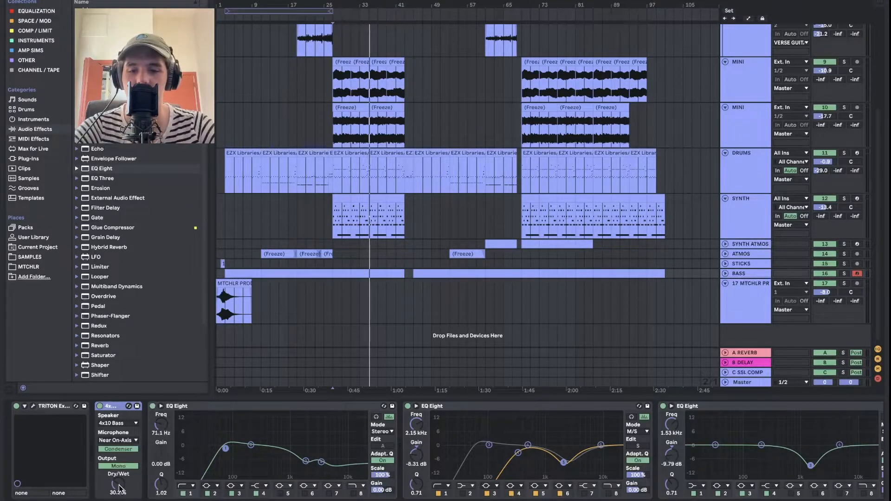
pyautogui.click(117, 466)
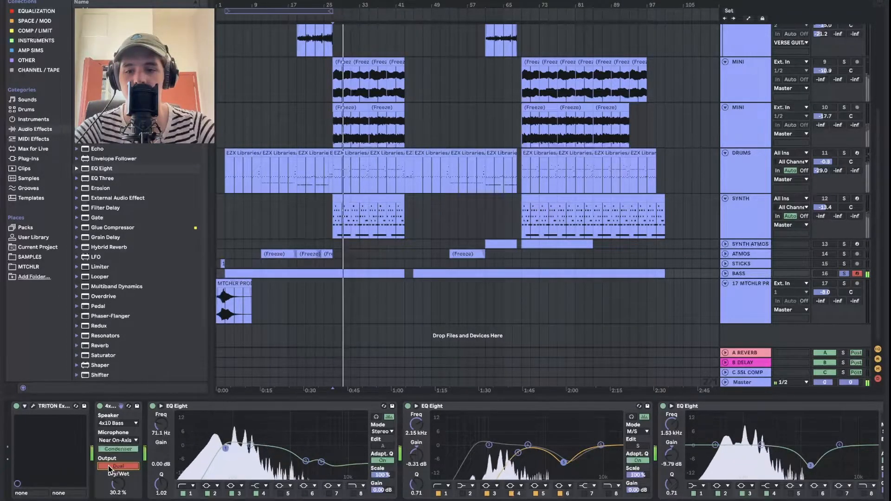
pyautogui.click(117, 466)
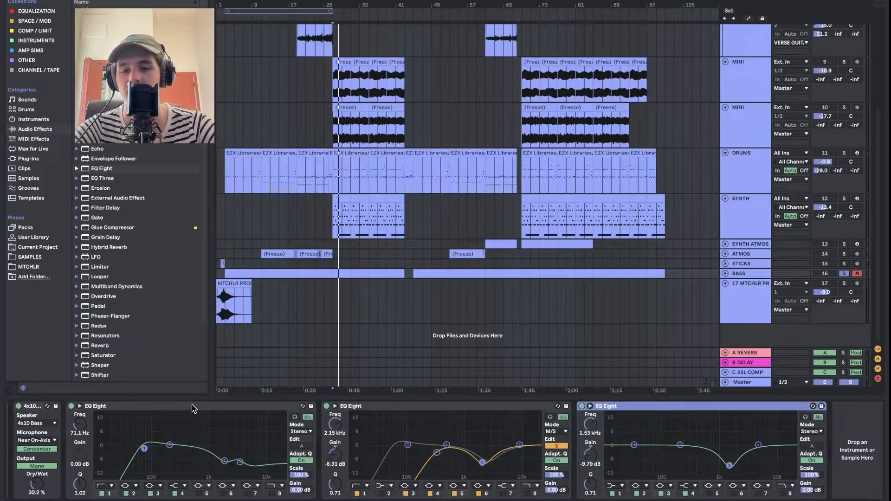
pyautogui.moveTo(581, 328)
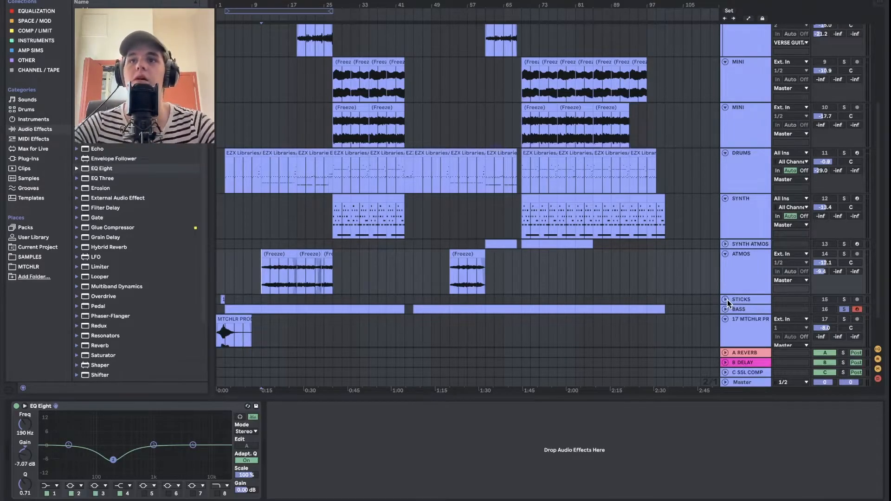
pyautogui.moveTo(837, 265)
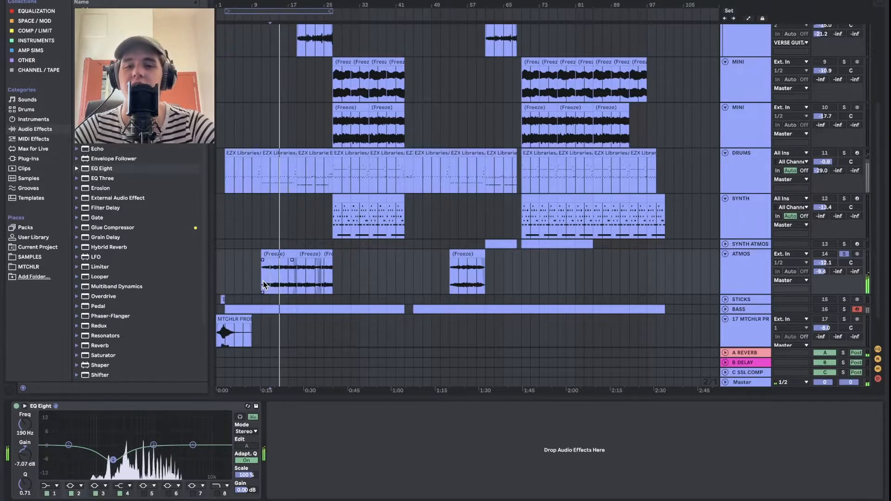
pyautogui.moveTo(322, 284)
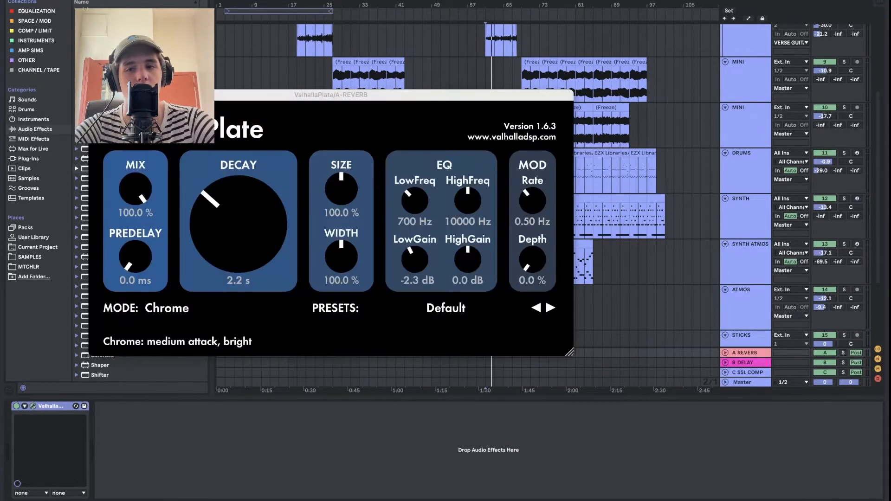
# Bring the ValhallaPlate reverb window into view to review its settings, then close it
pyautogui.moveTo(332, 94); pyautogui.dragTo(536, 95)
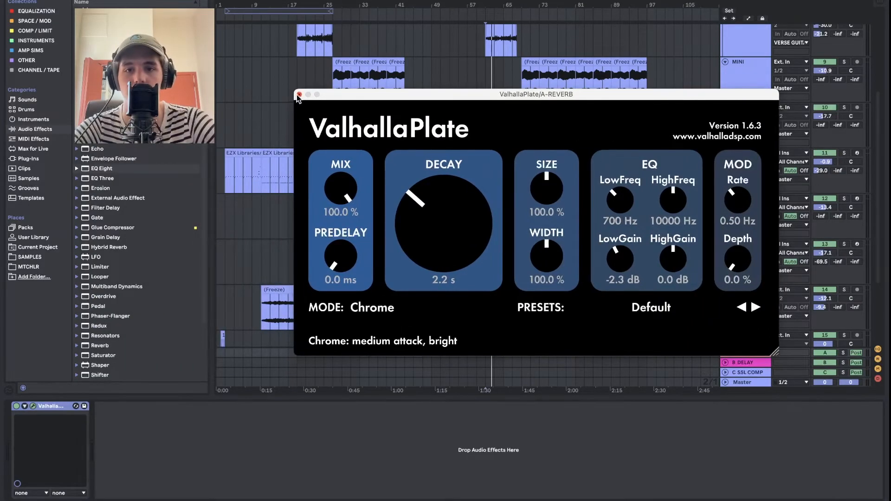
pyautogui.click(298, 96)
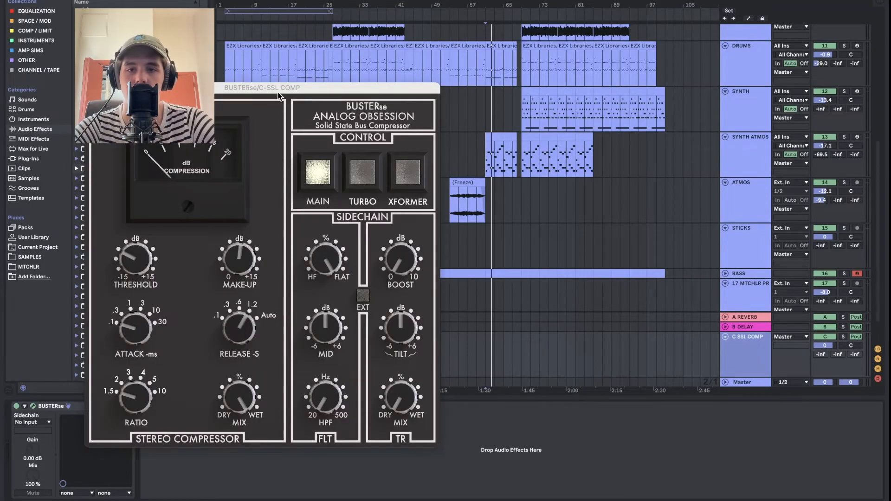
# Bring the BUSTERse compressor window into view, close it, and scroll the track list
pyautogui.moveTo(262, 87); pyautogui.dragTo(516, 82)
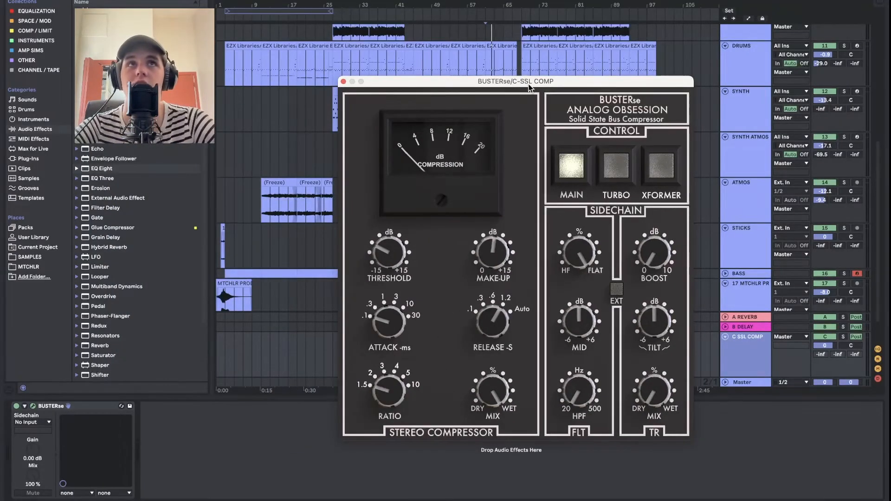
pyautogui.moveTo(585, 133)
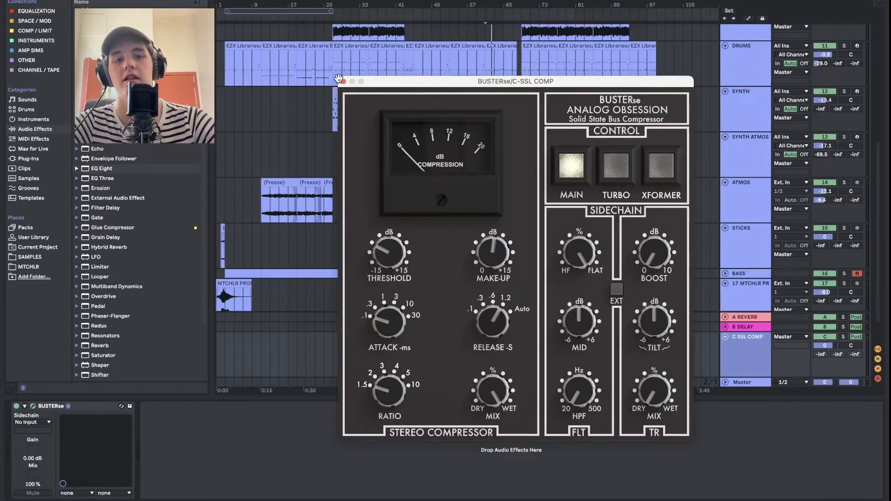
pyautogui.click(344, 82)
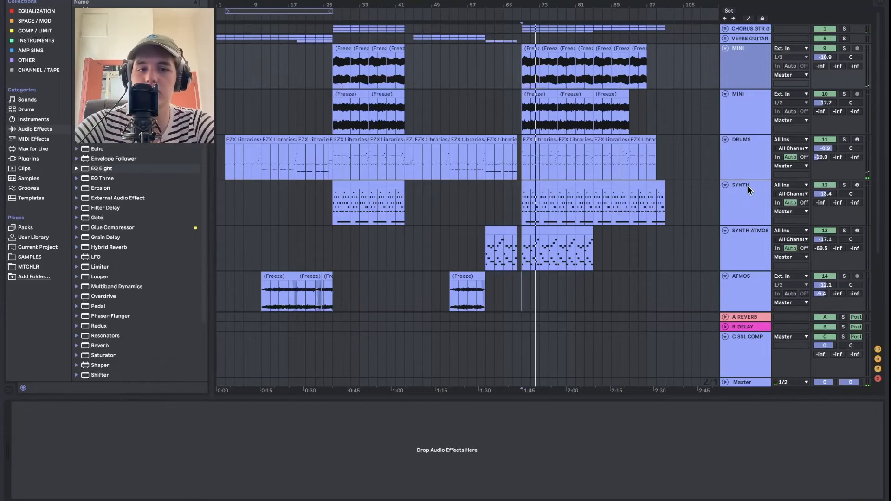
pyautogui.scroll(-3)
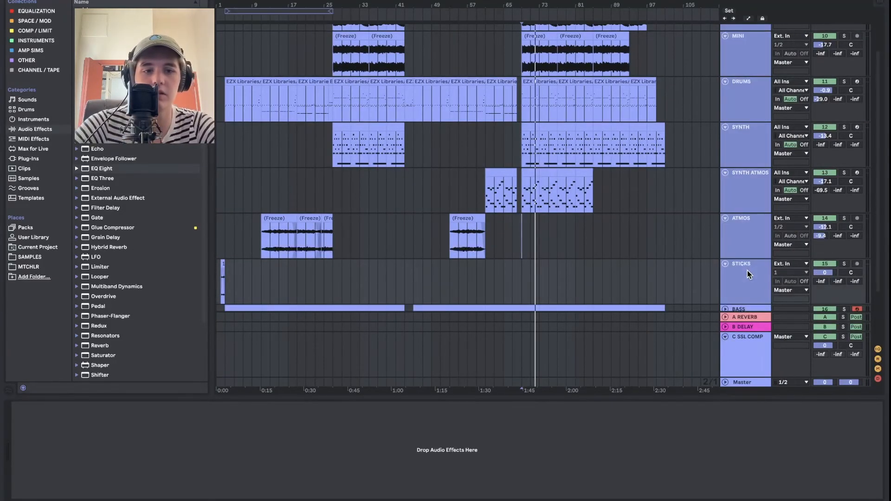